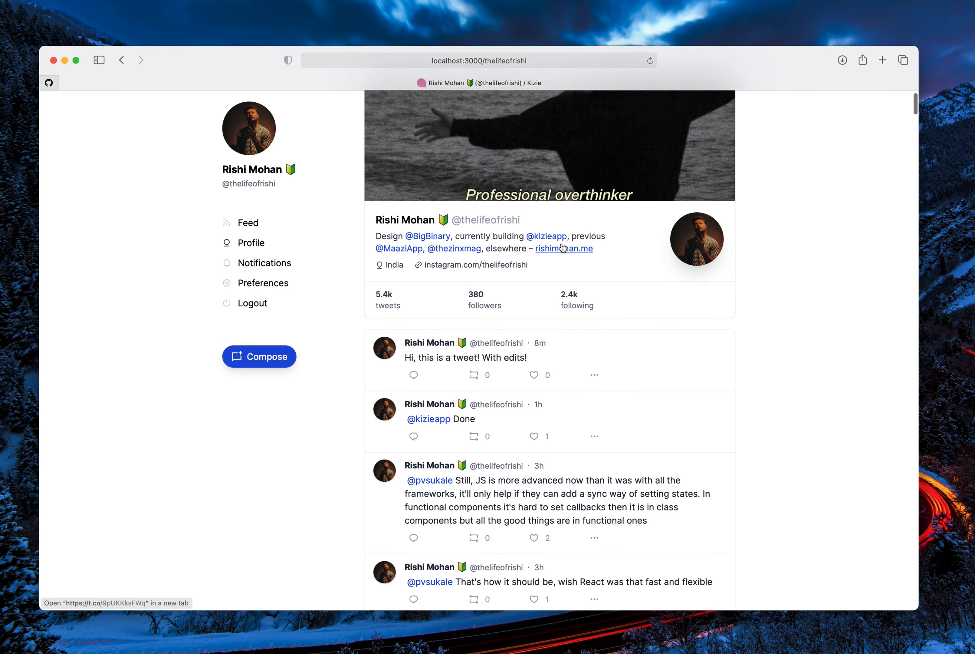
# Start a new tweet via Compose, enter a stray test character, then clear it to leave the box empty
pyautogui.scroll(-3)
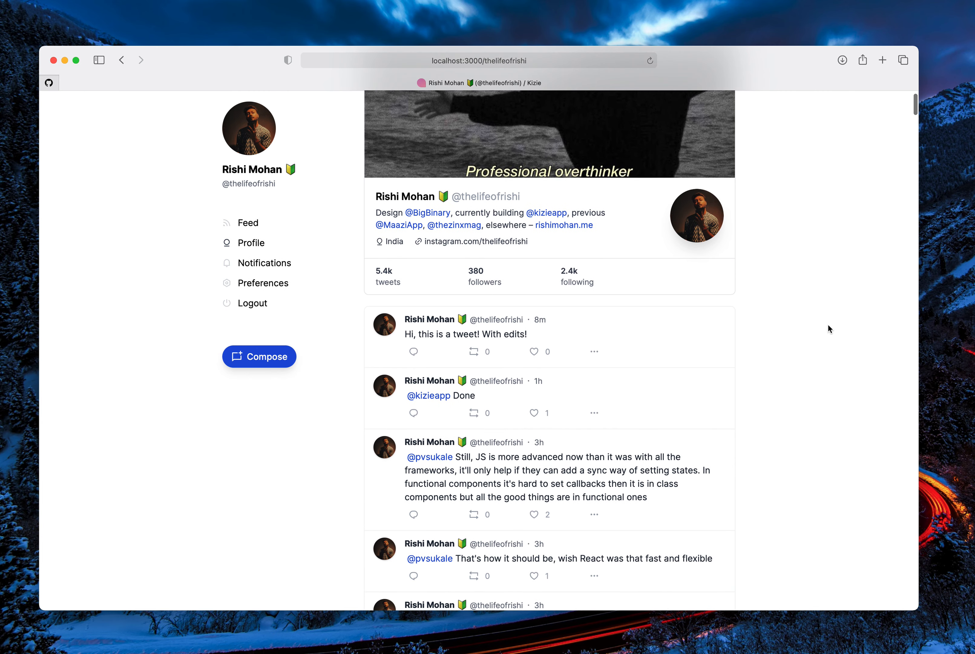
pyautogui.scroll(3)
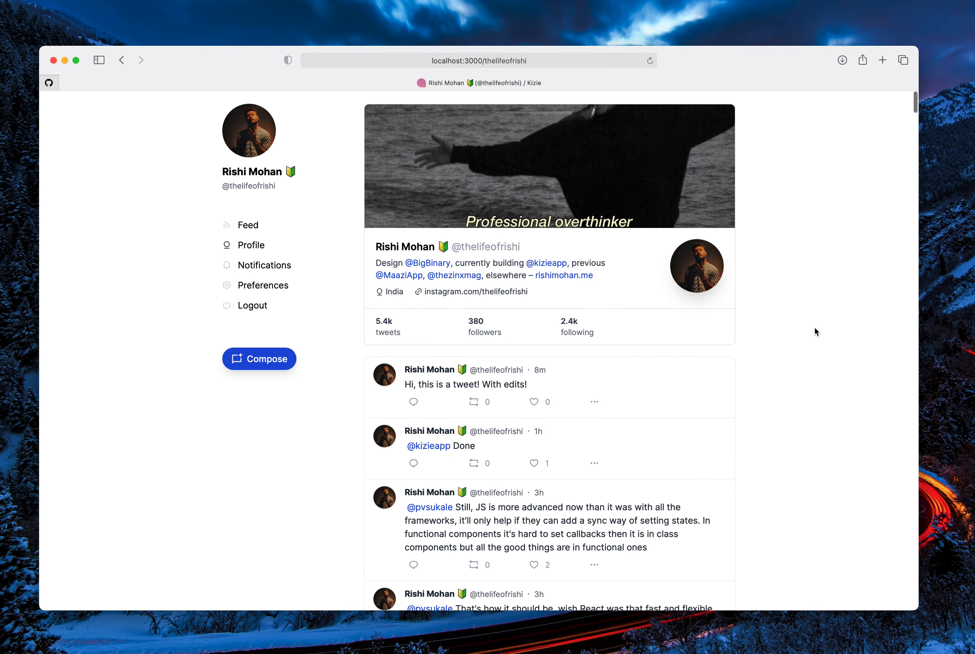
pyautogui.scroll(-3)
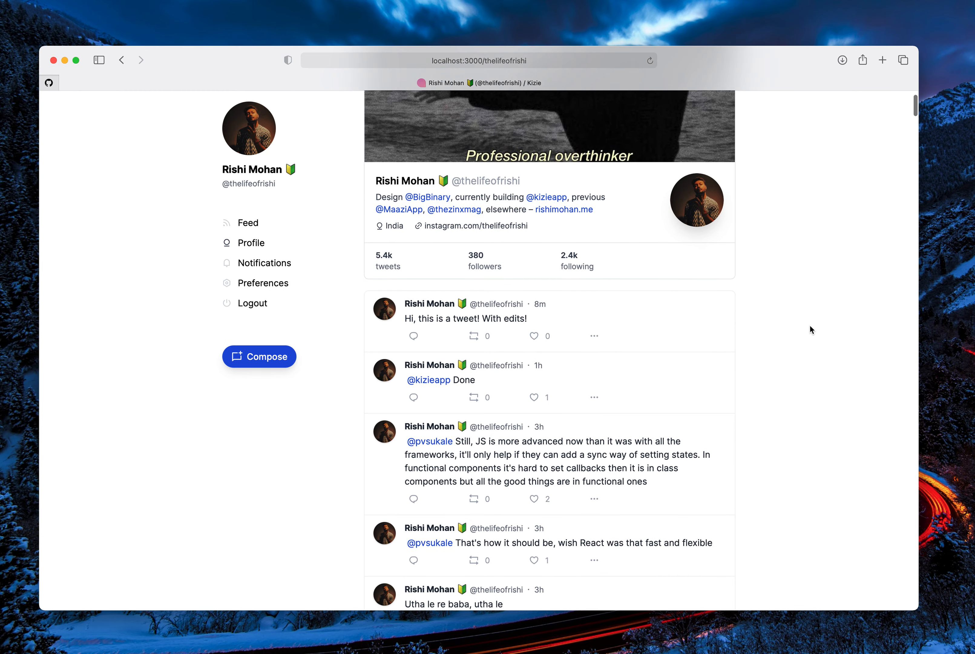
pyautogui.scroll(3)
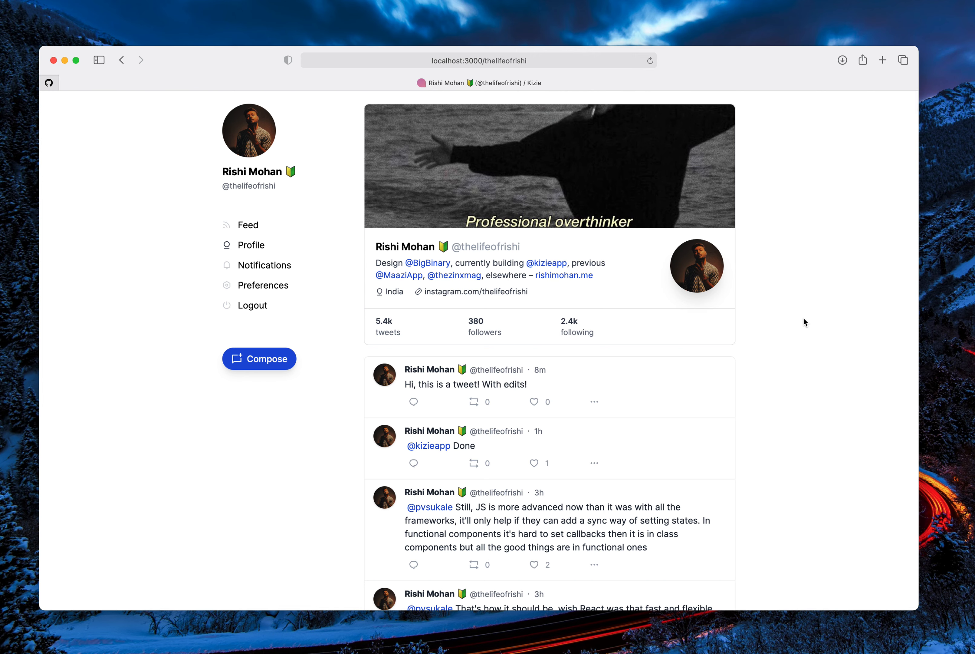
pyautogui.moveTo(263, 339)
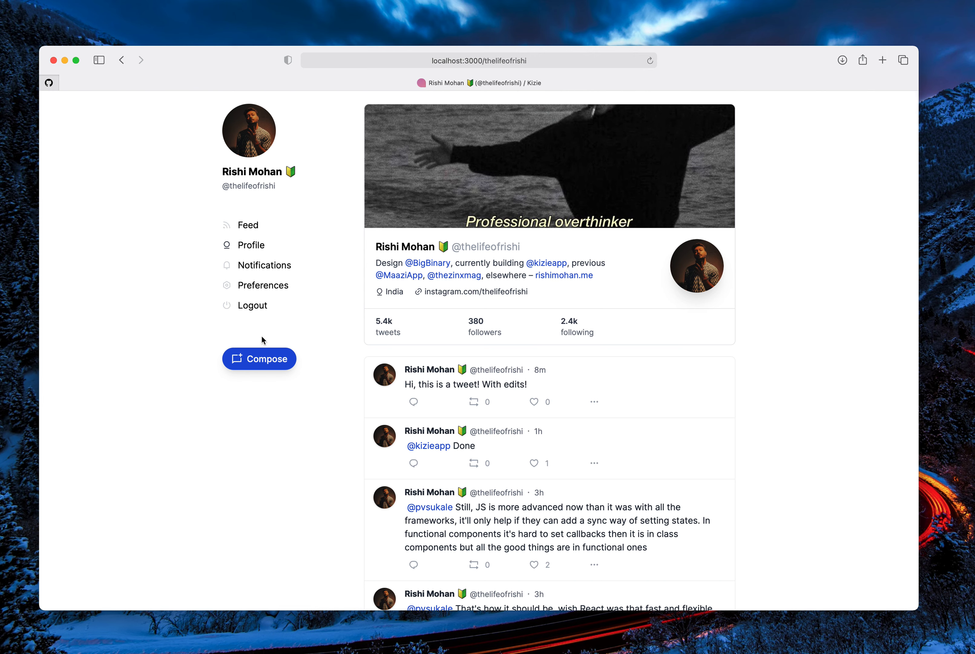
pyautogui.moveTo(272, 324)
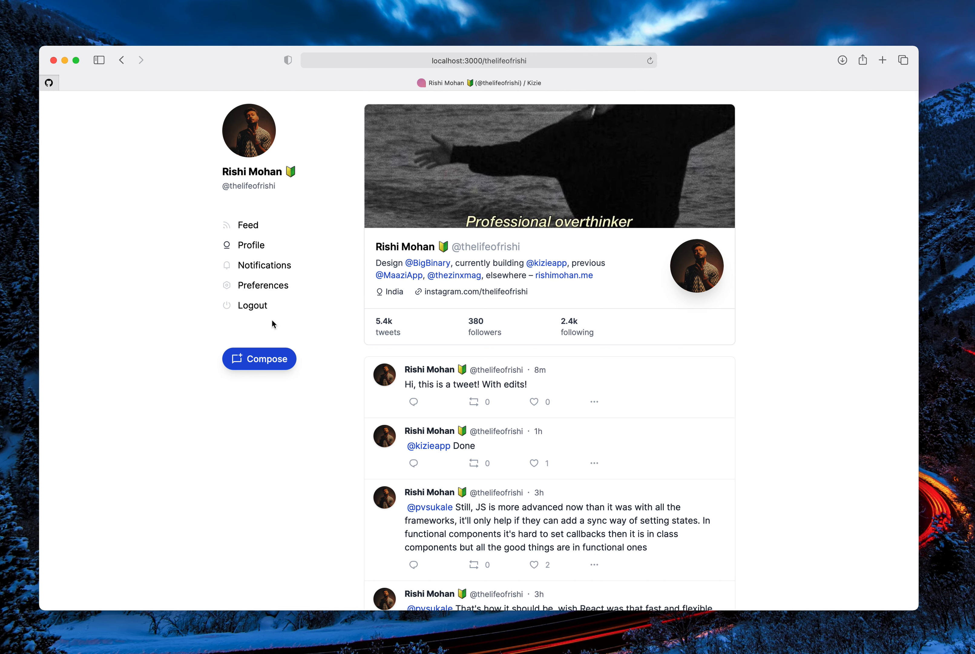
pyautogui.click(258, 358)
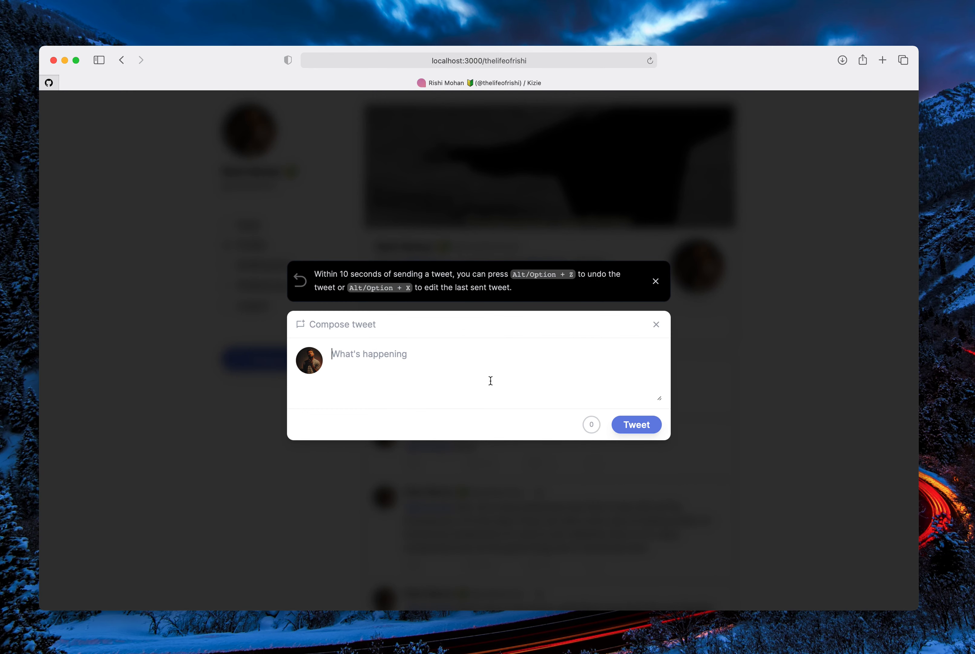
pyautogui.moveTo(344, 290)
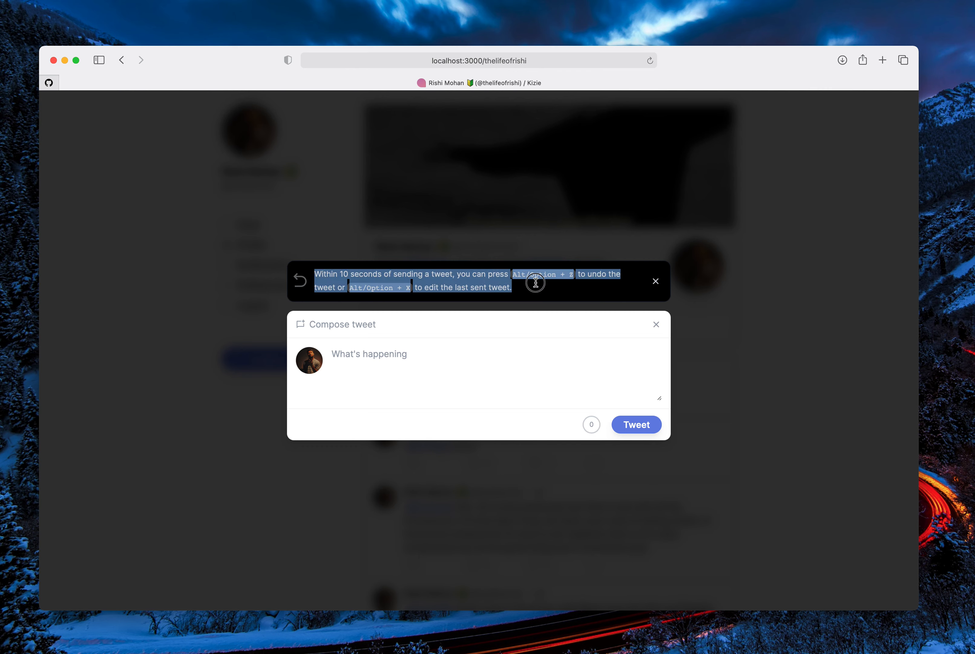
pyautogui.moveTo(325, 275)
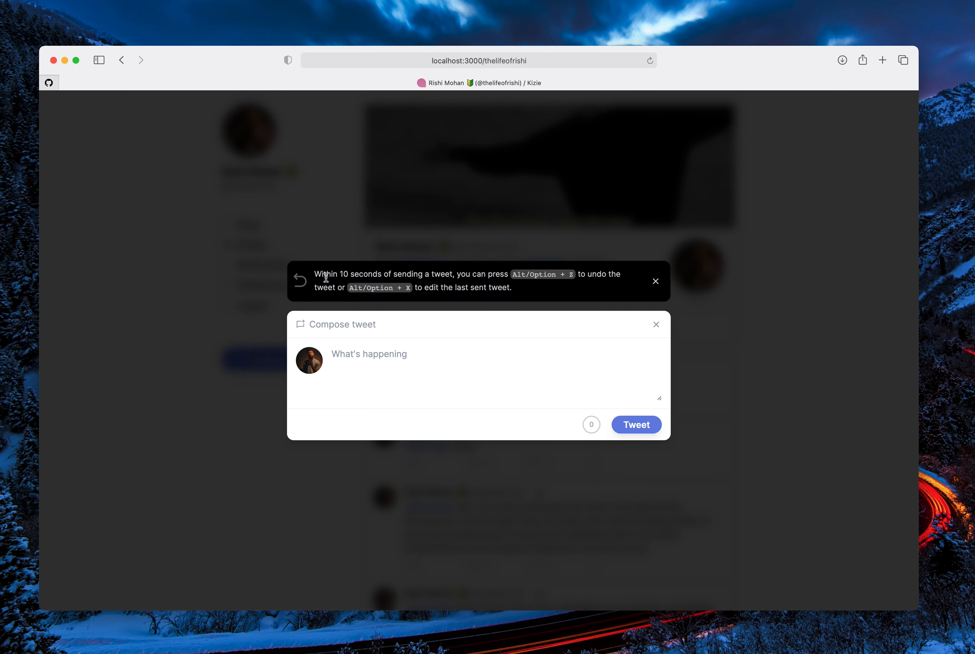
pyautogui.moveTo(469, 371)
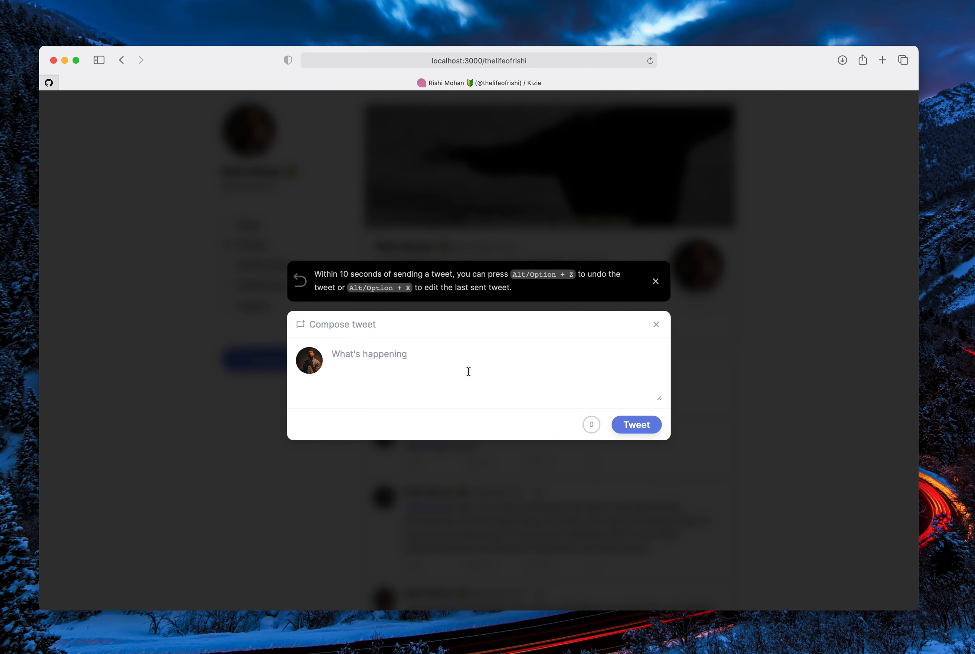
pyautogui.moveTo(576, 296)
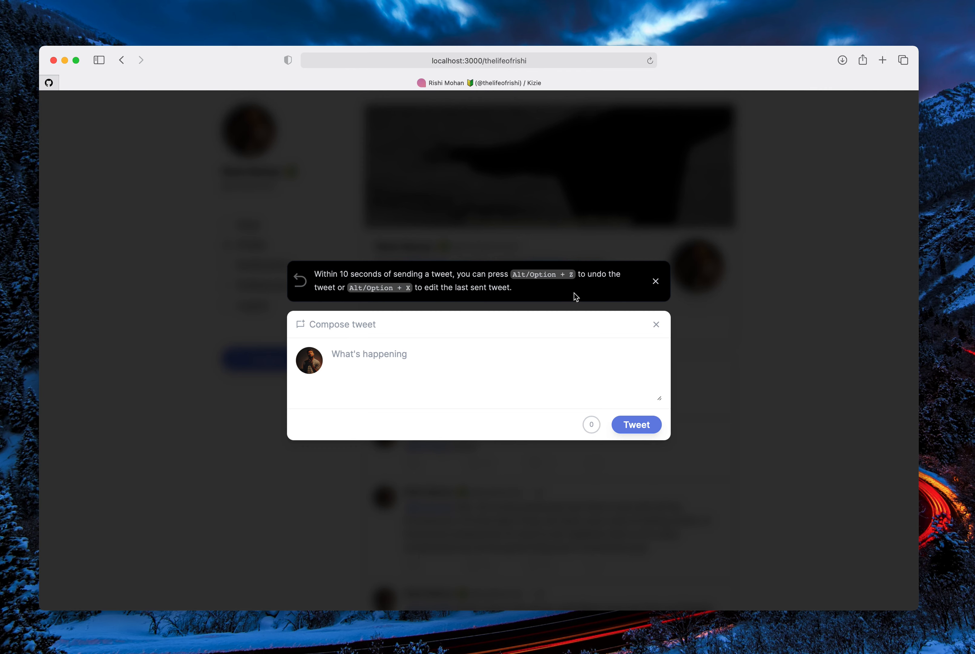
pyautogui.moveTo(574, 292)
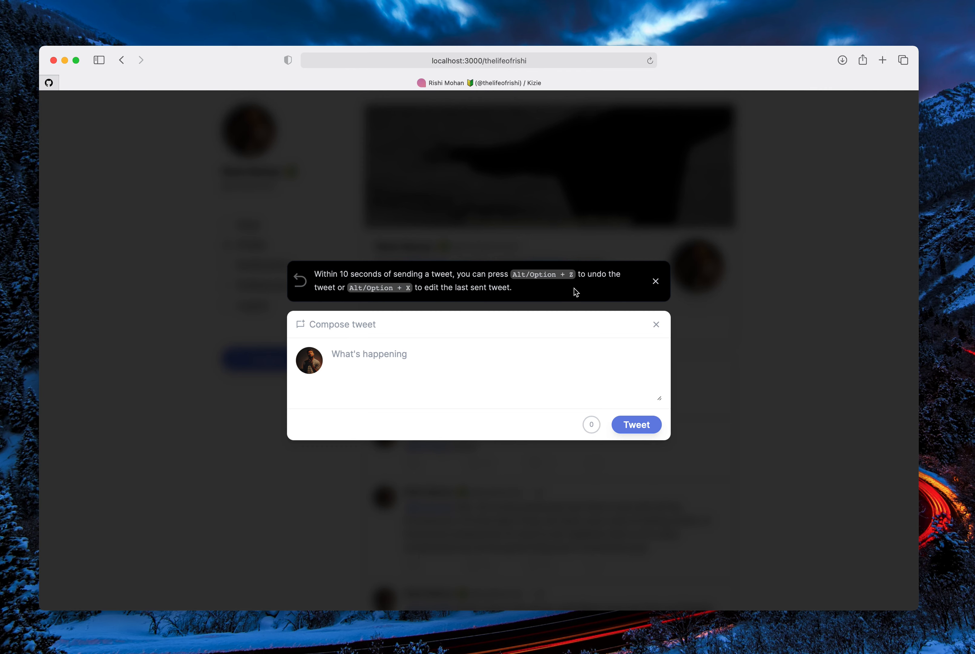
pyautogui.write('Ω')
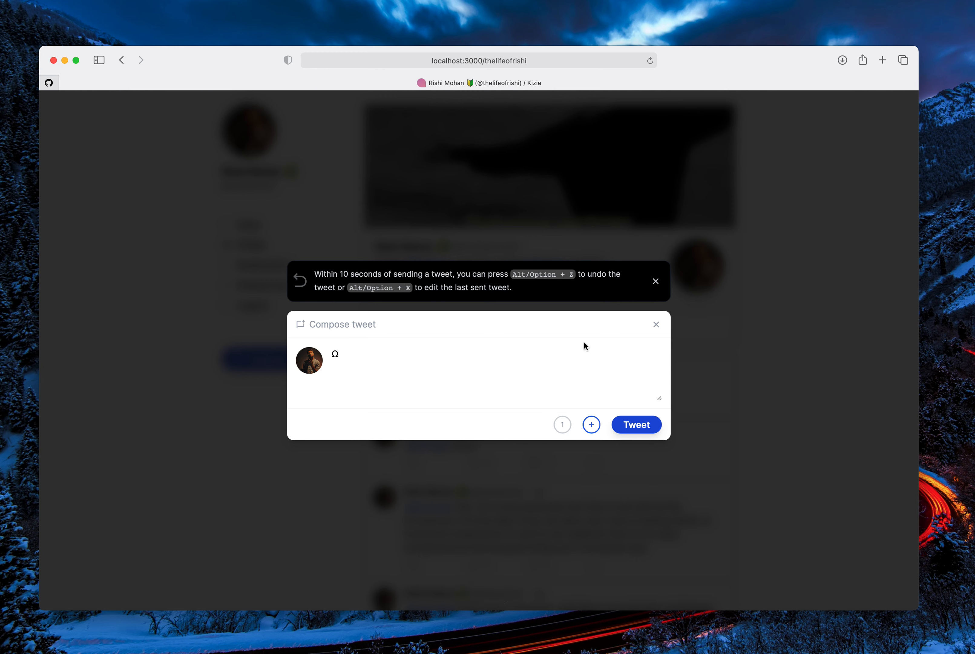
pyautogui.moveTo(503, 368)
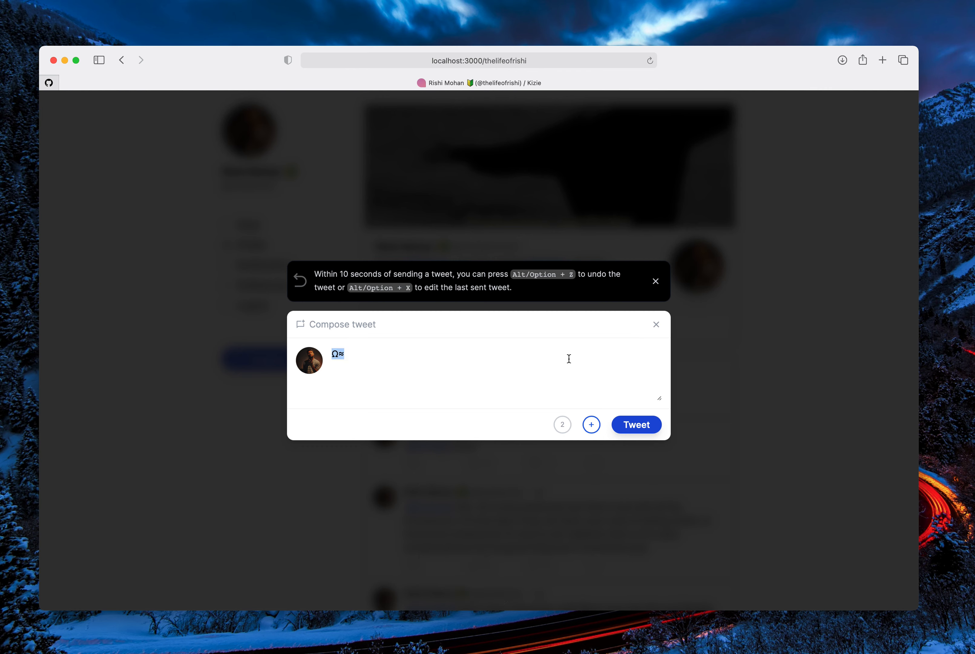
pyautogui.moveTo(570, 352)
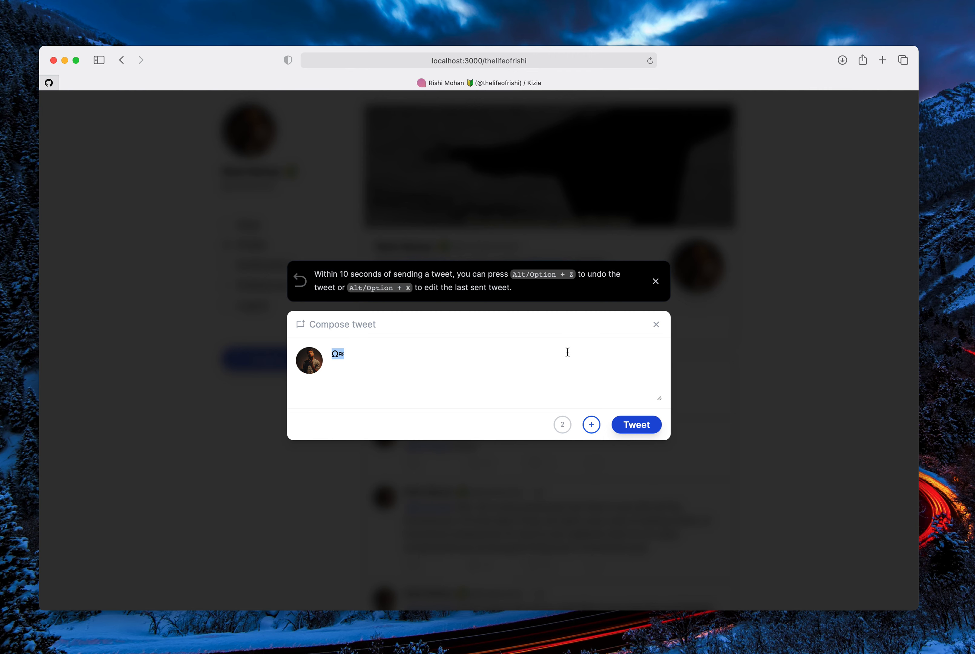
pyautogui.press('backspace')
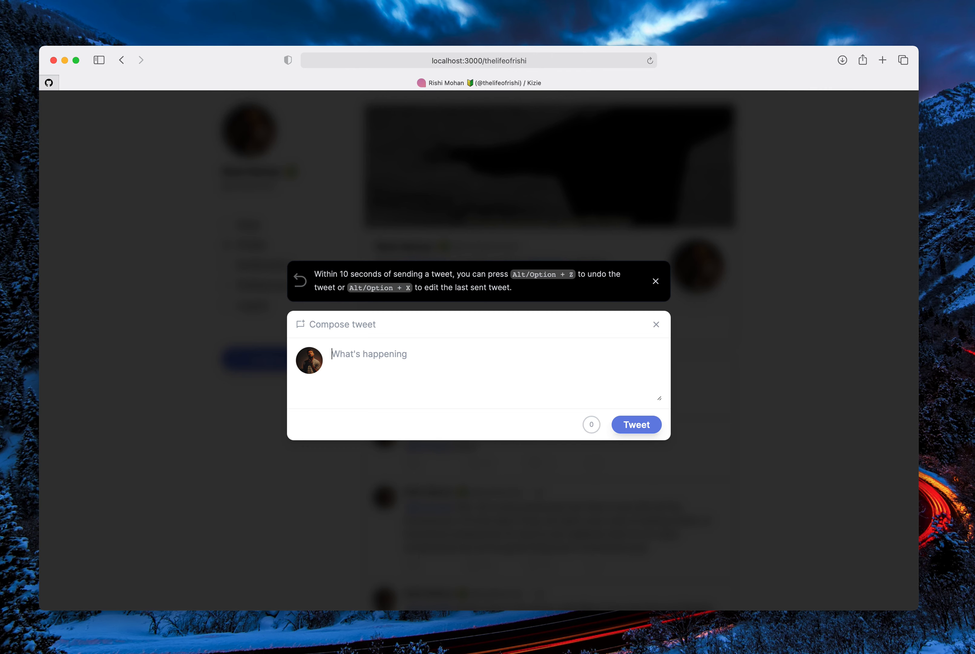
pyautogui.write('Hi, this is')
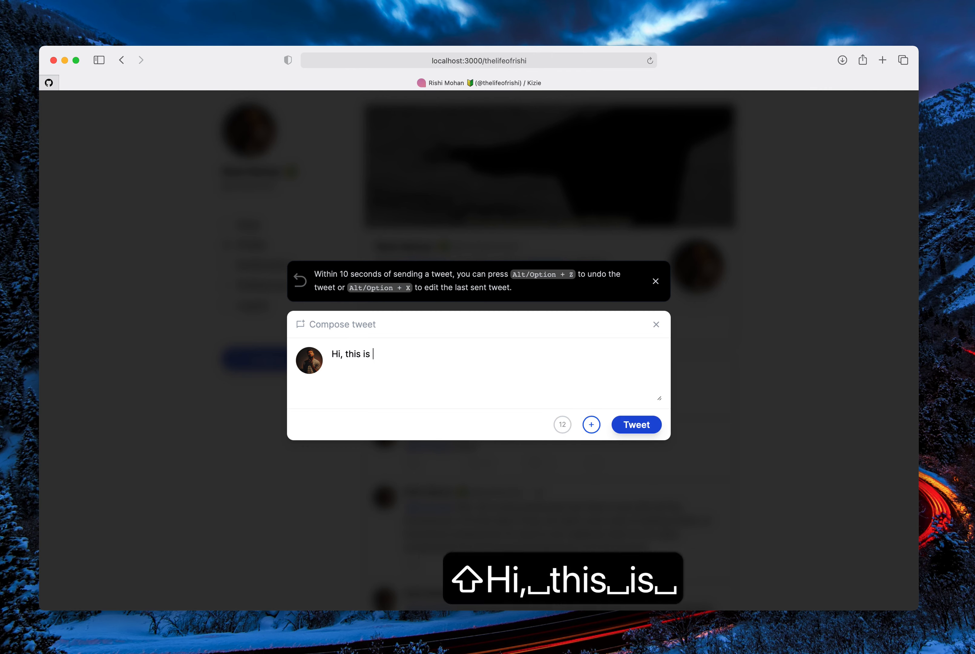
pyautogui.write('@thelifeofrish')
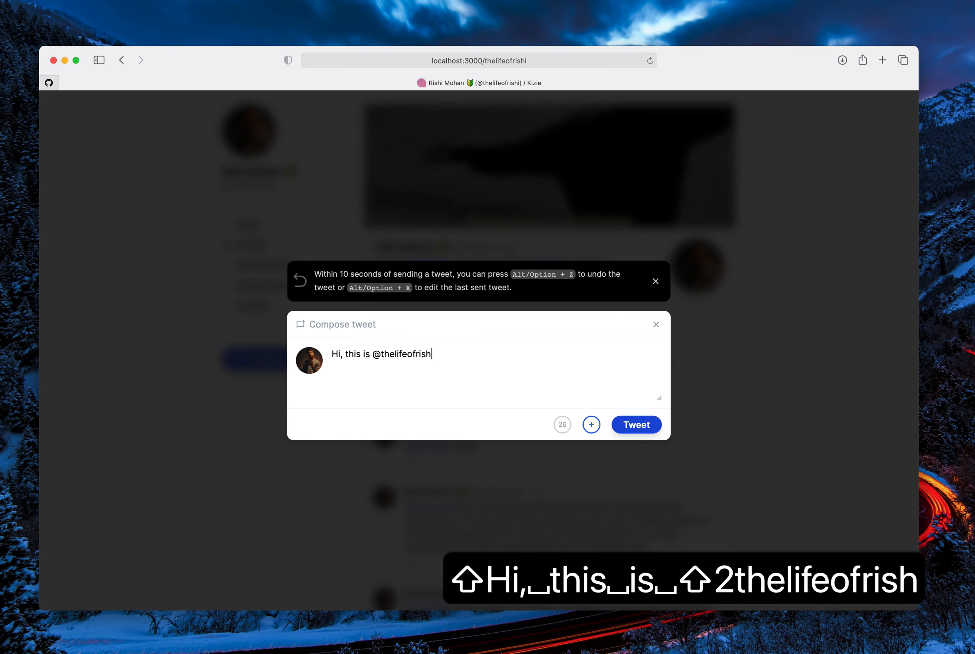
pyautogui.write('i')
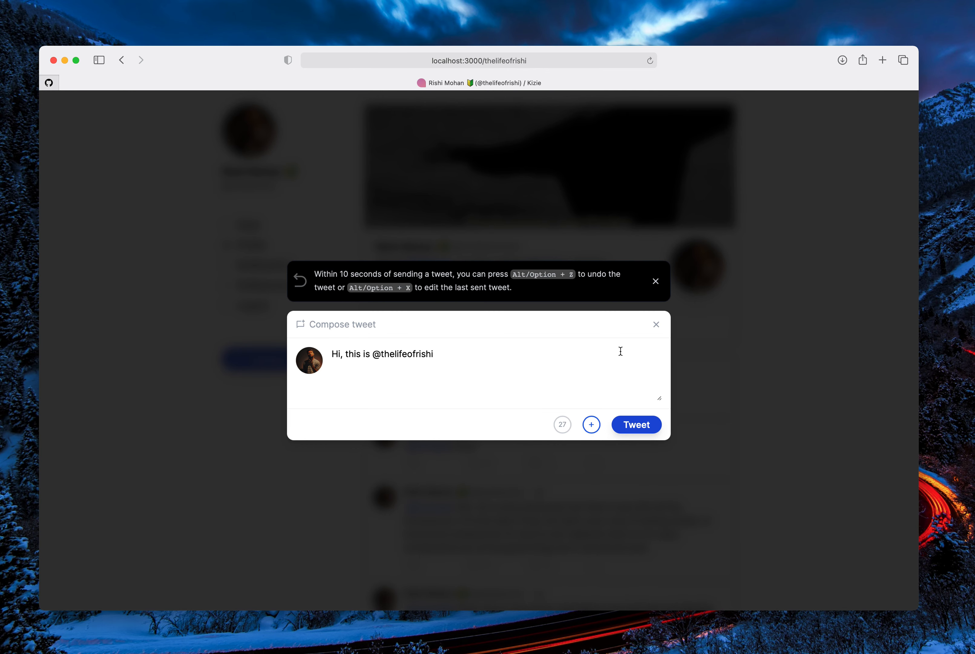
pyautogui.moveTo(641, 432)
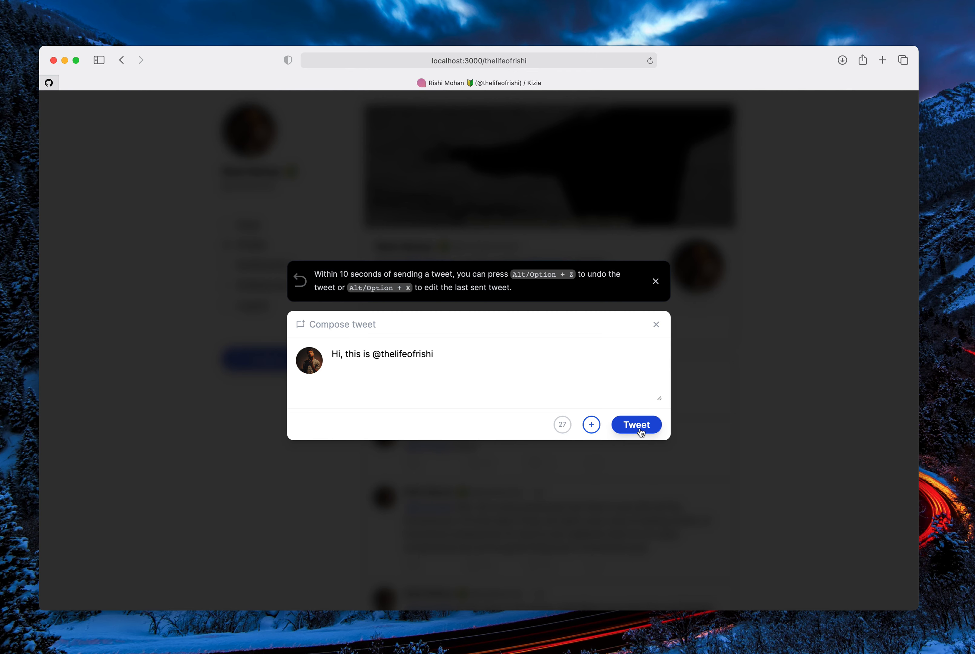
pyautogui.moveTo(630, 359)
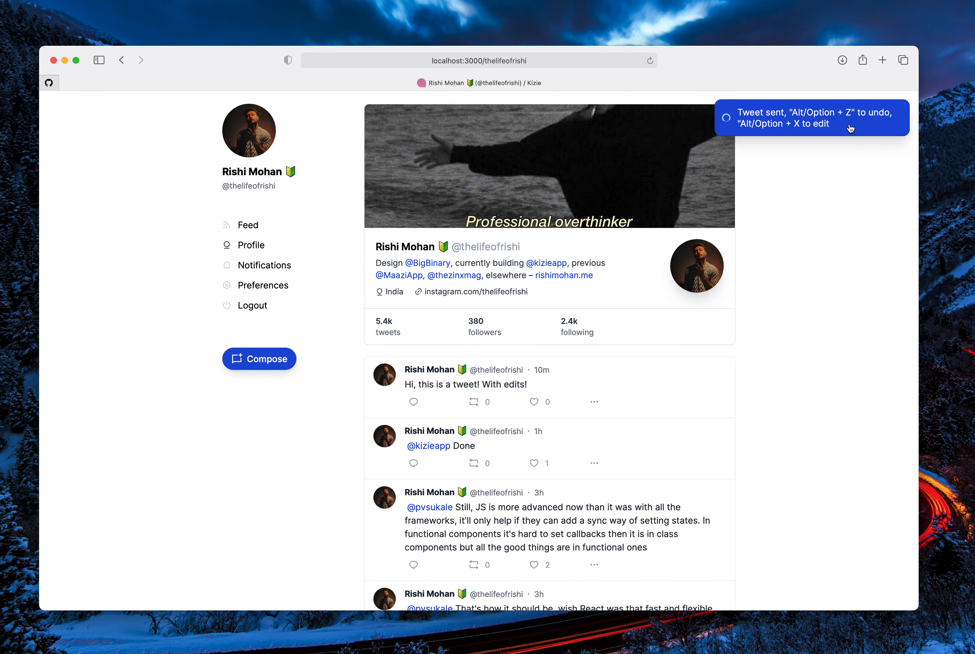
# Undo the just-sent tweet with Alt+Z and return to an empty new tweet draft
pyautogui.press('alt+z')
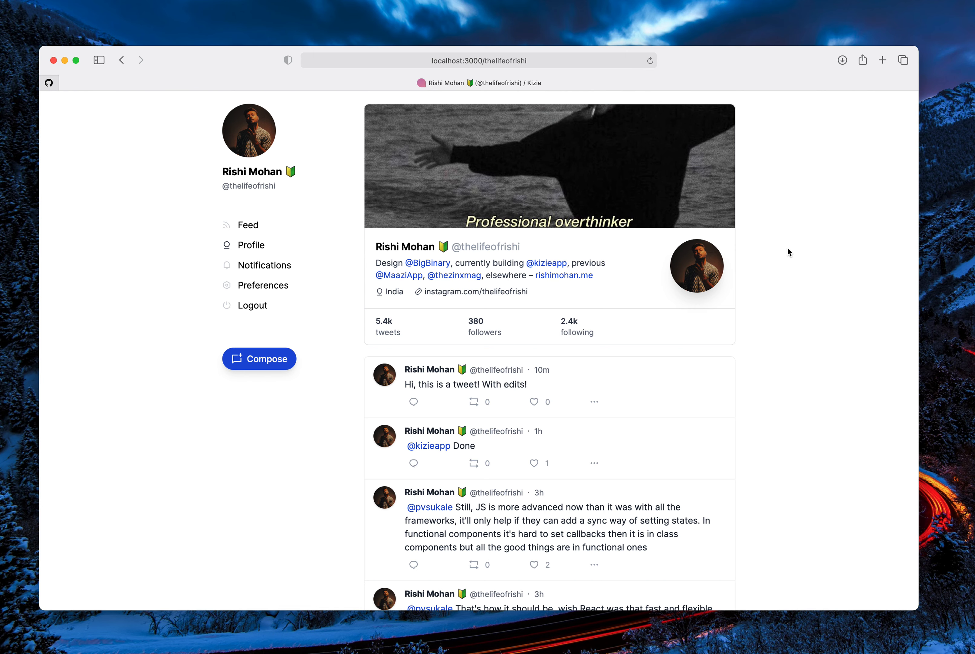
pyautogui.moveTo(242, 299)
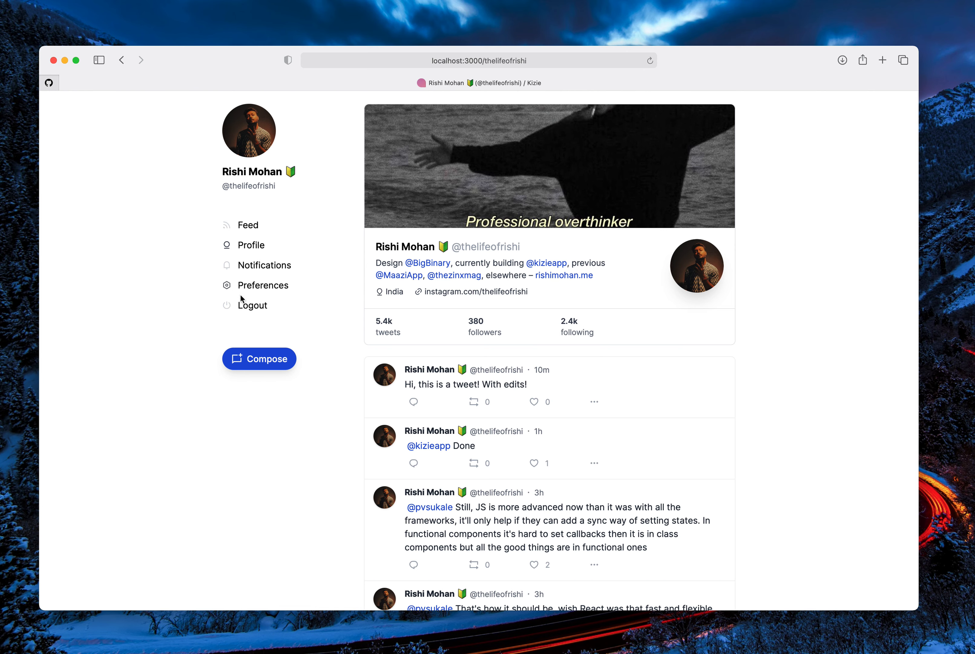
pyautogui.moveTo(267, 362)
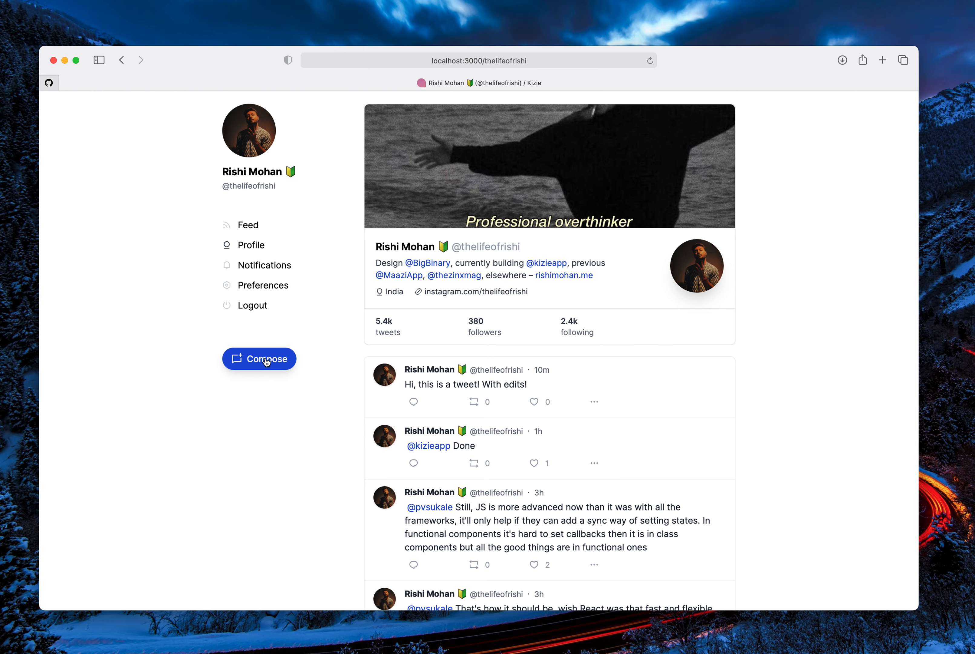
pyautogui.moveTo(259, 359)
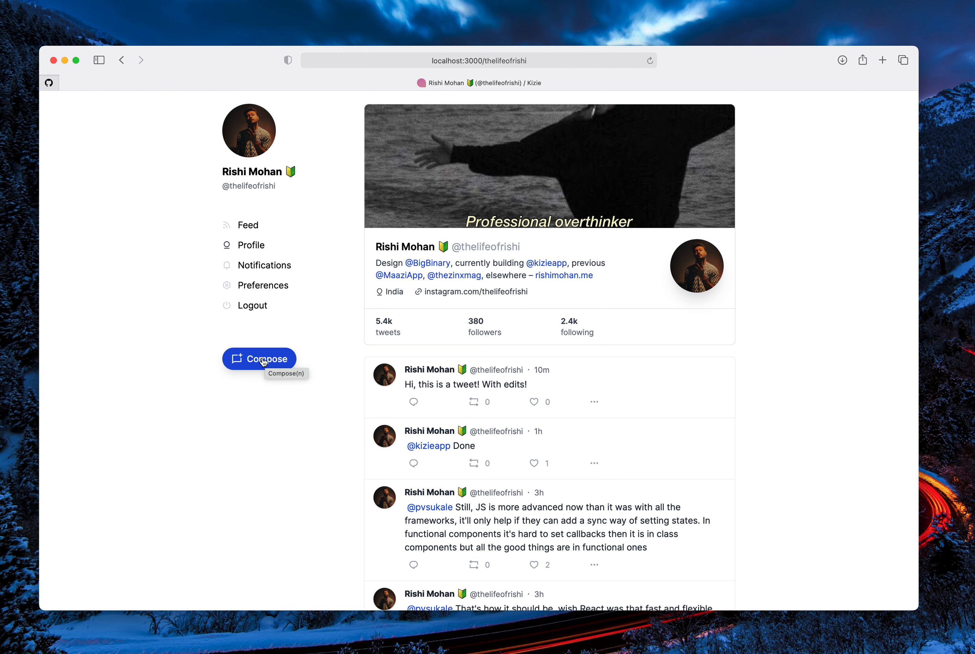
pyautogui.moveTo(452, 335)
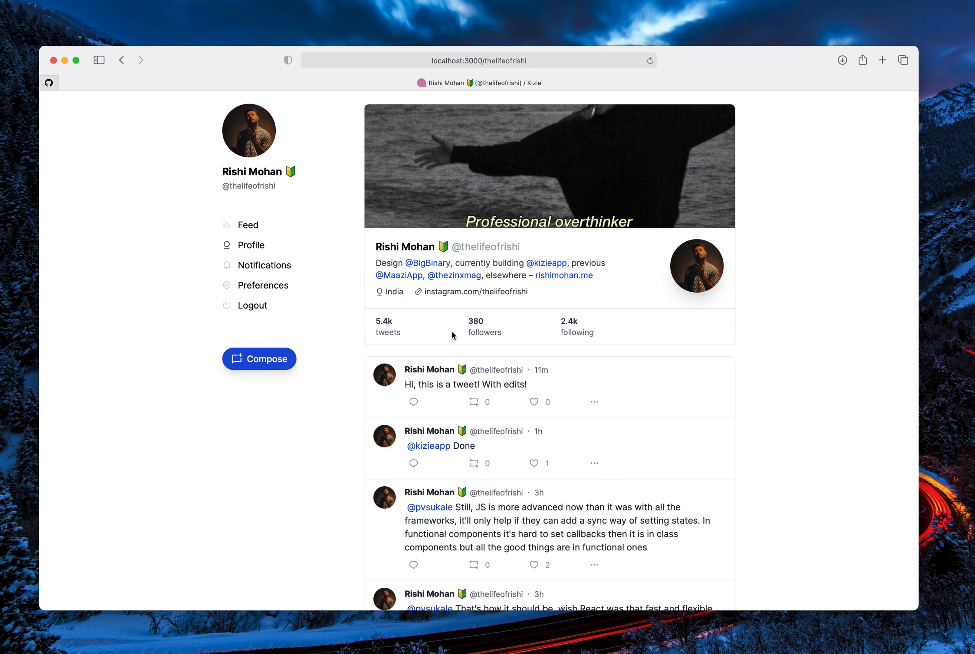
pyautogui.click(259, 358)
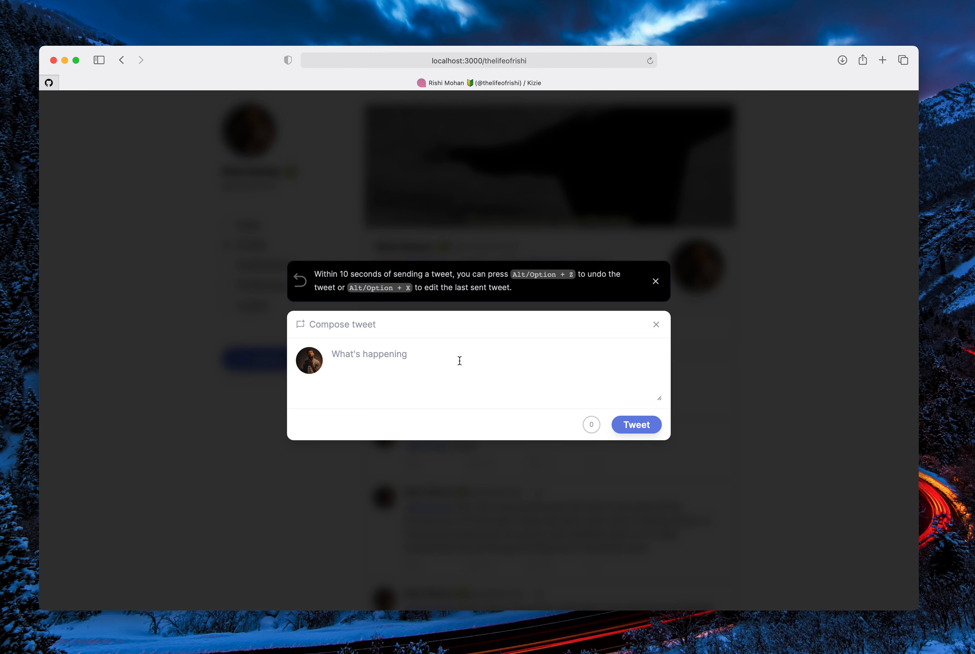
# Send "This is another tweet!", then pull it back into the compose dialog with Alt+X
pyautogui.write('This is another')
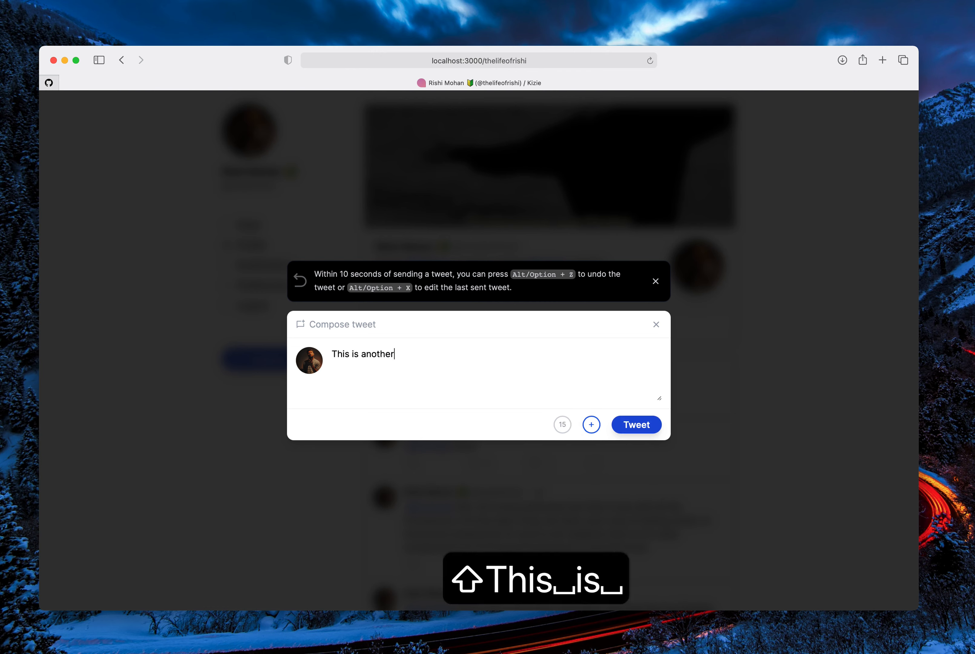
pyautogui.write('tweet!')
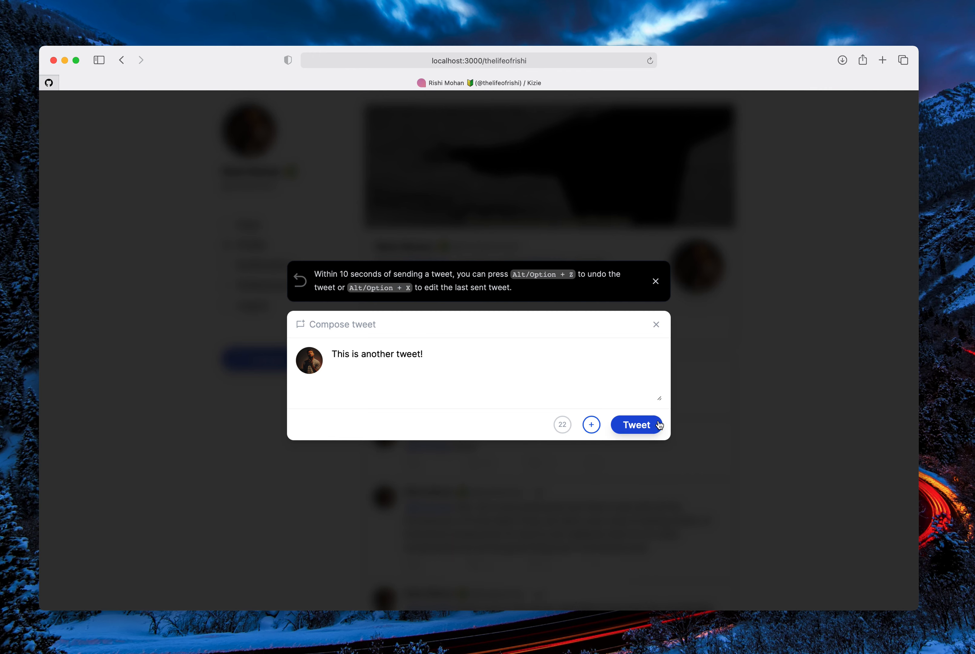
pyautogui.click(636, 424)
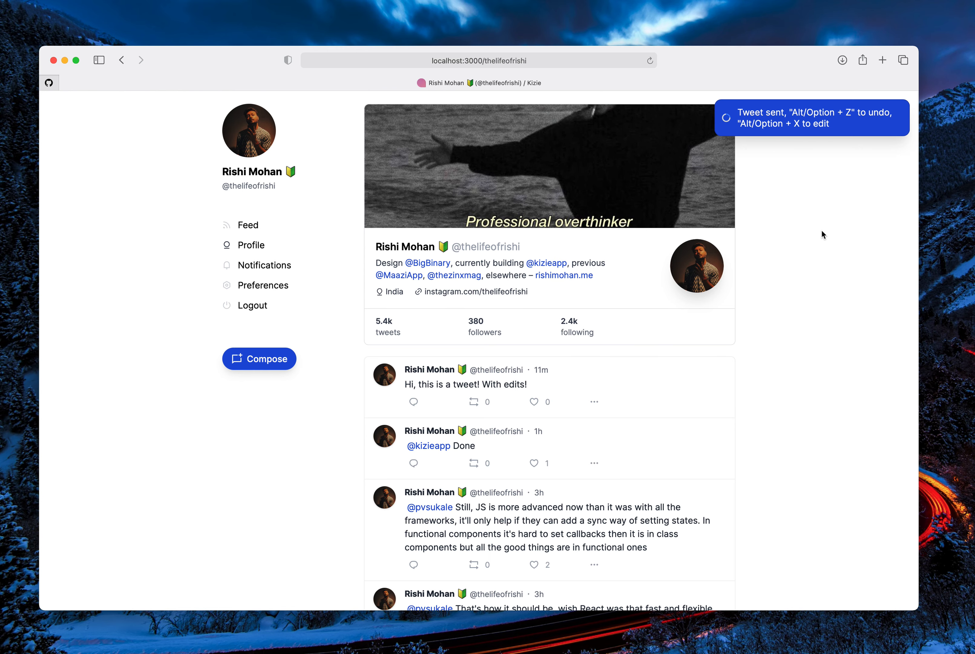
pyautogui.press('alt+x')
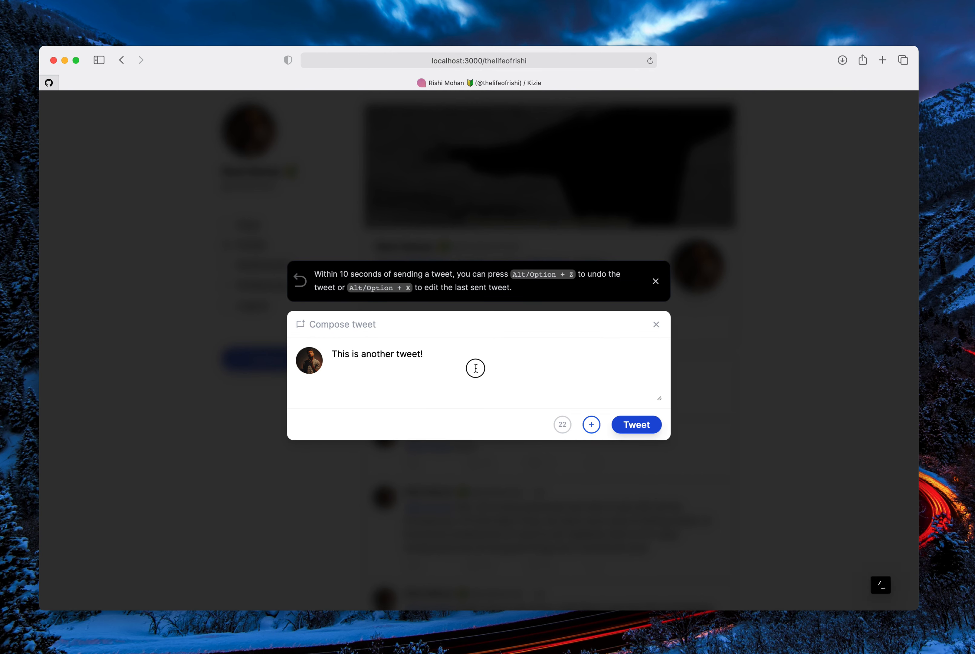
pyautogui.moveTo(460, 365)
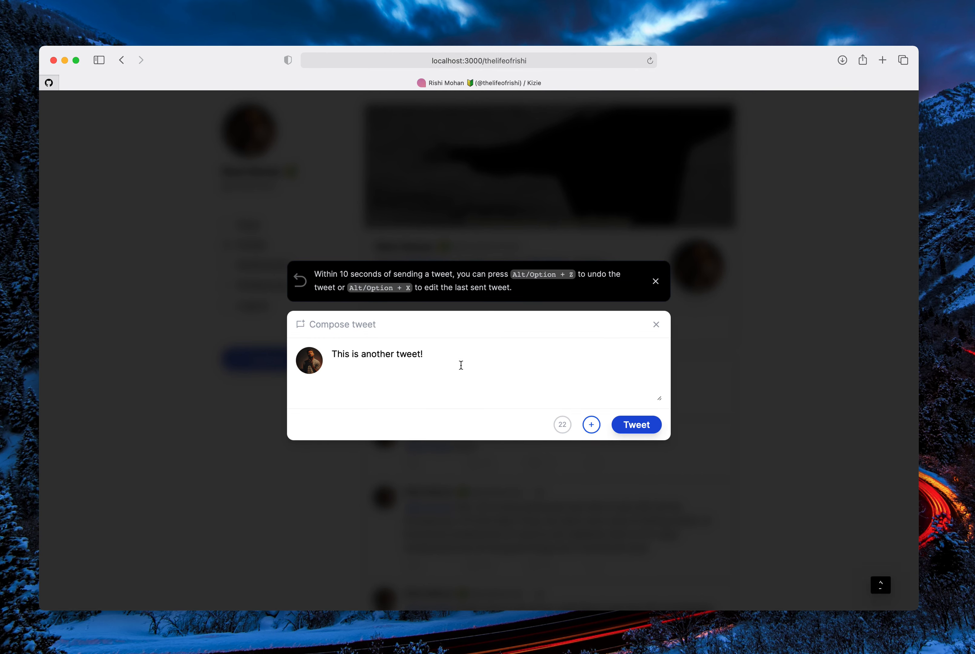
pyautogui.moveTo(442, 364)
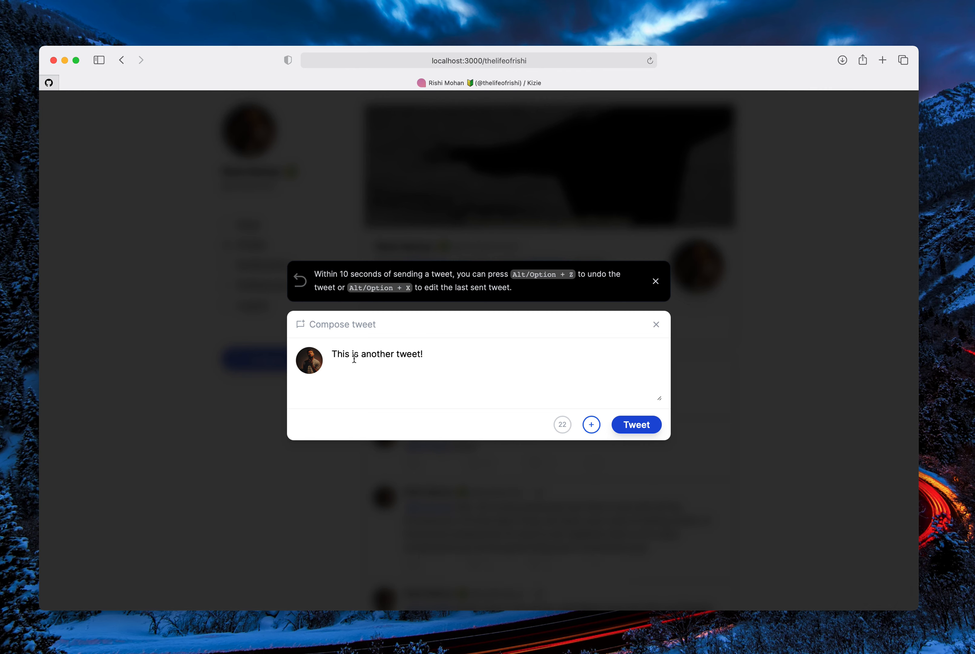
pyautogui.moveTo(413, 393)
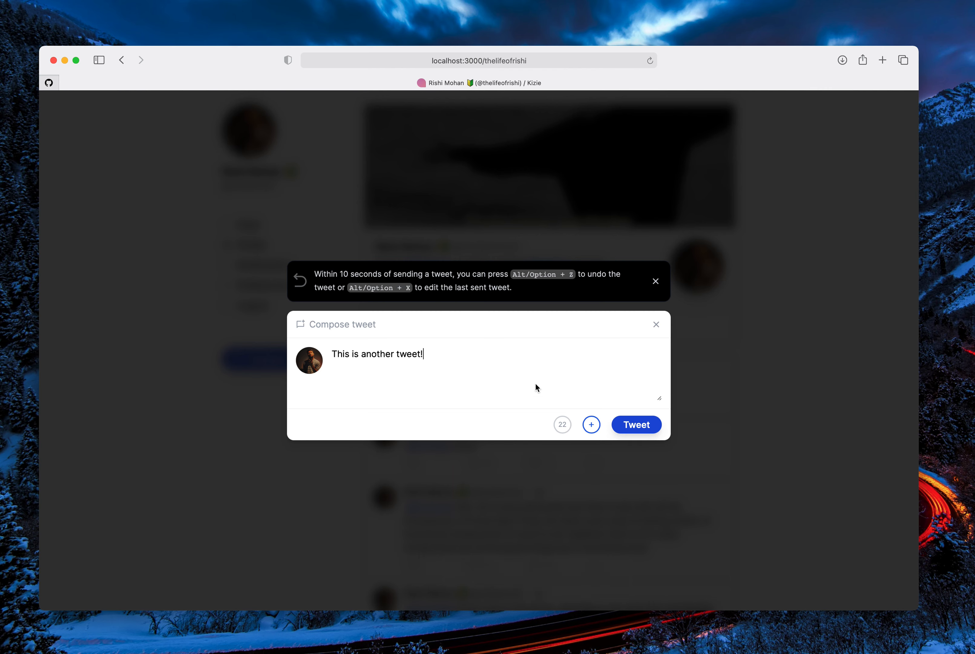
pyautogui.moveTo(629, 367)
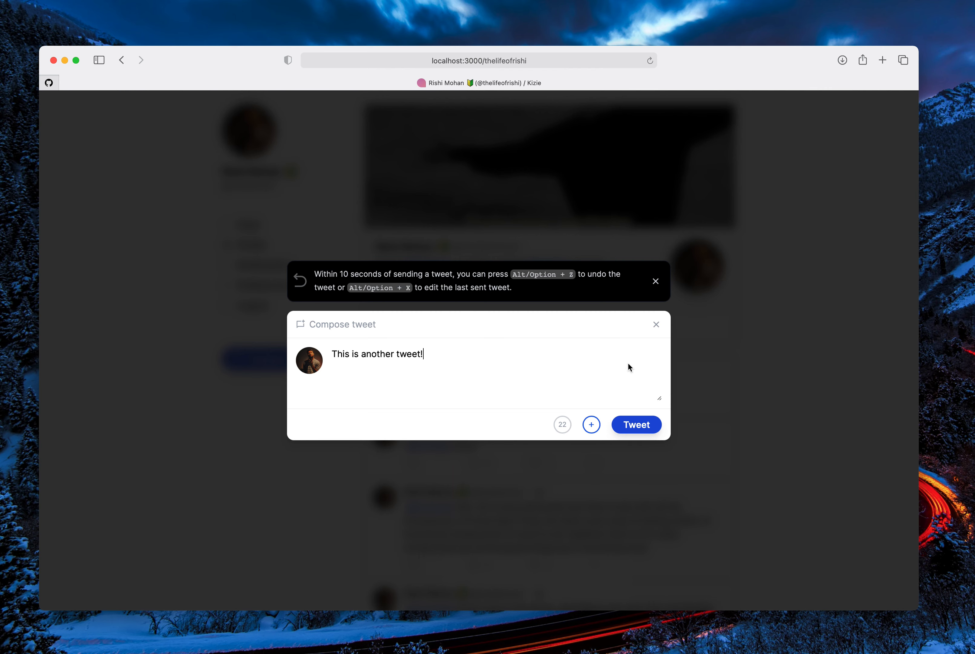
pyautogui.moveTo(418, 366)
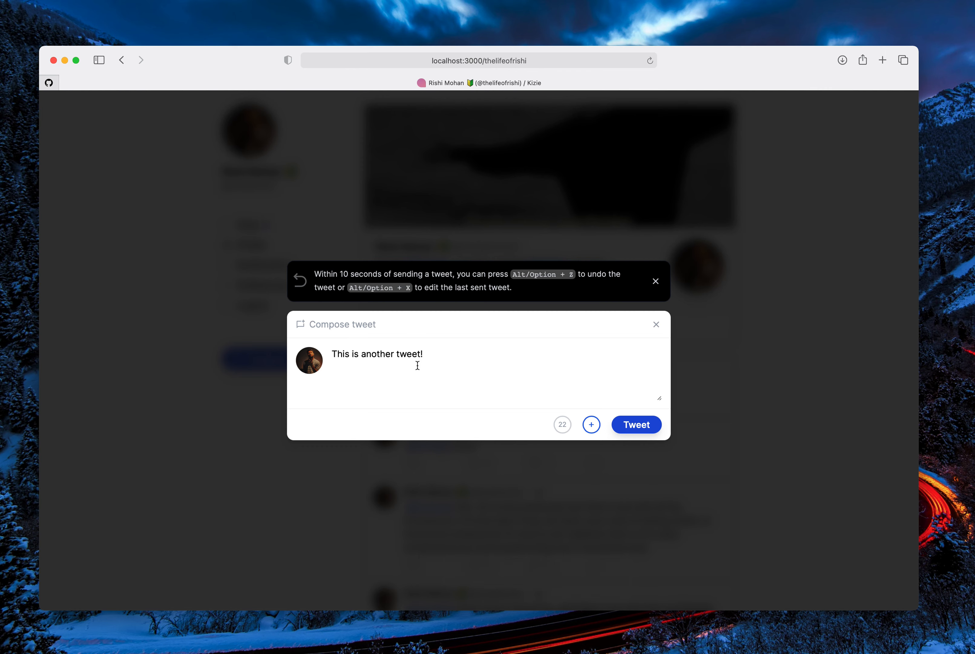
pyautogui.moveTo(430, 366)
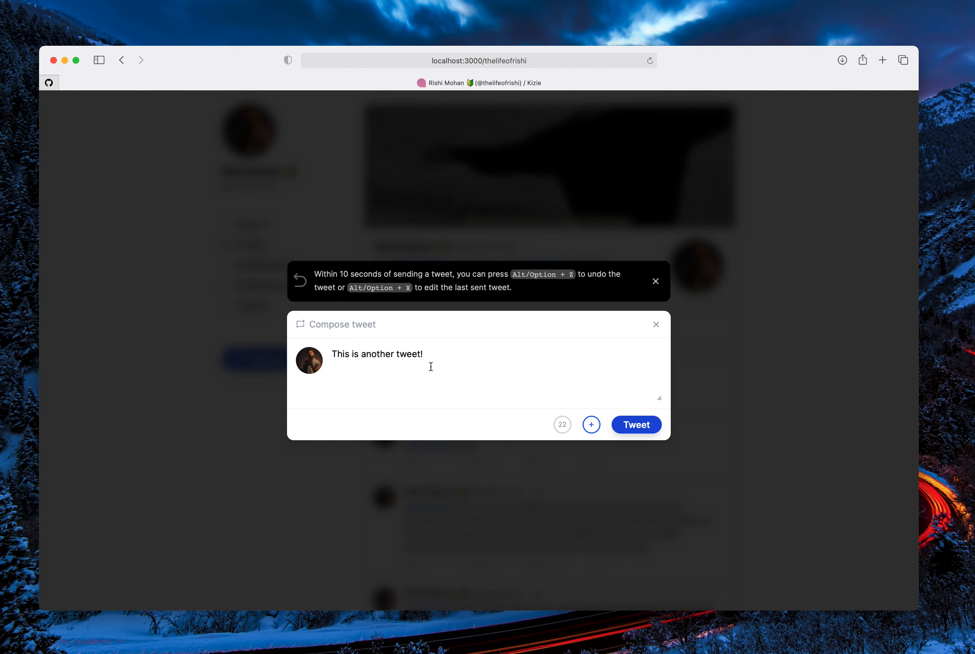
pyautogui.moveTo(534, 359)
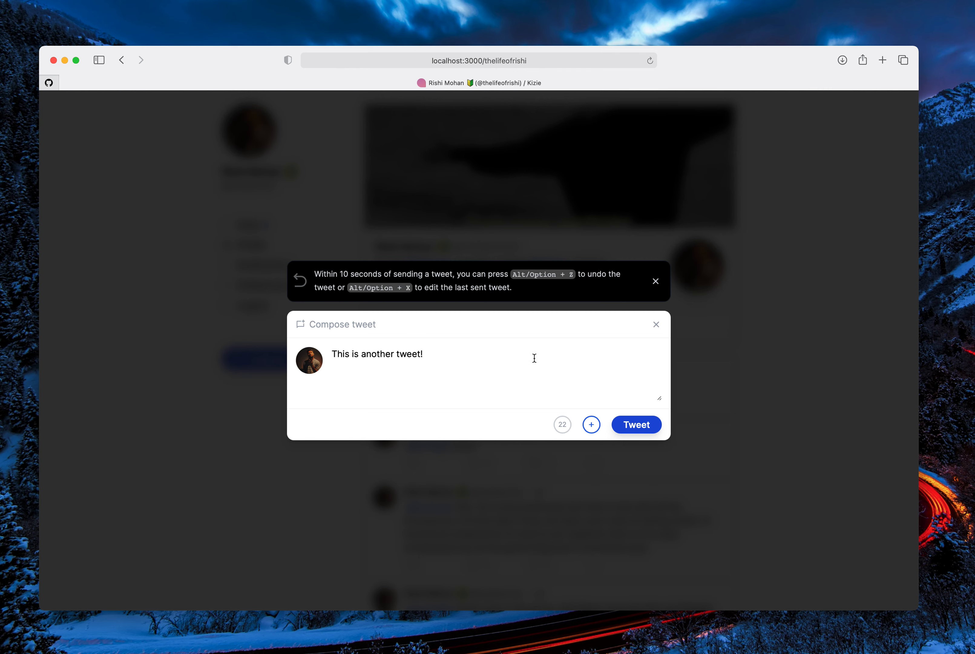
pyautogui.moveTo(566, 290)
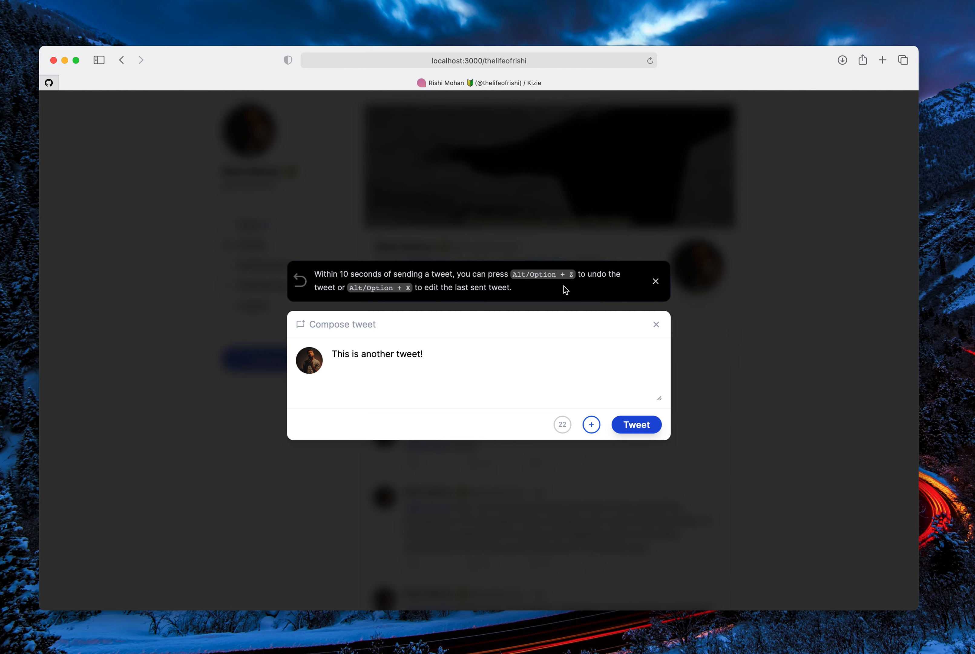
pyautogui.moveTo(494, 368)
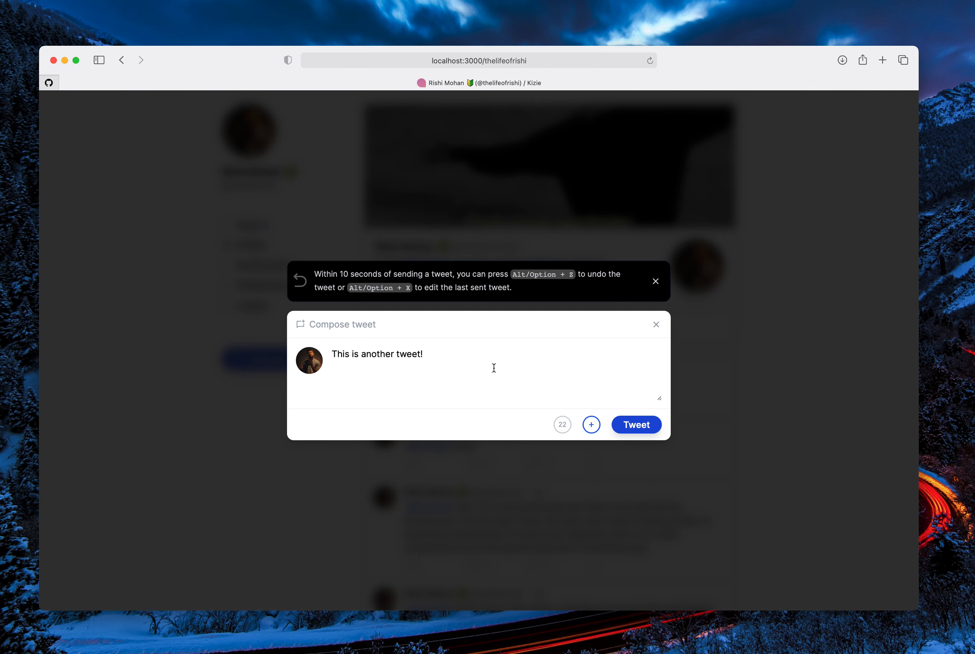
pyautogui.moveTo(601, 351)
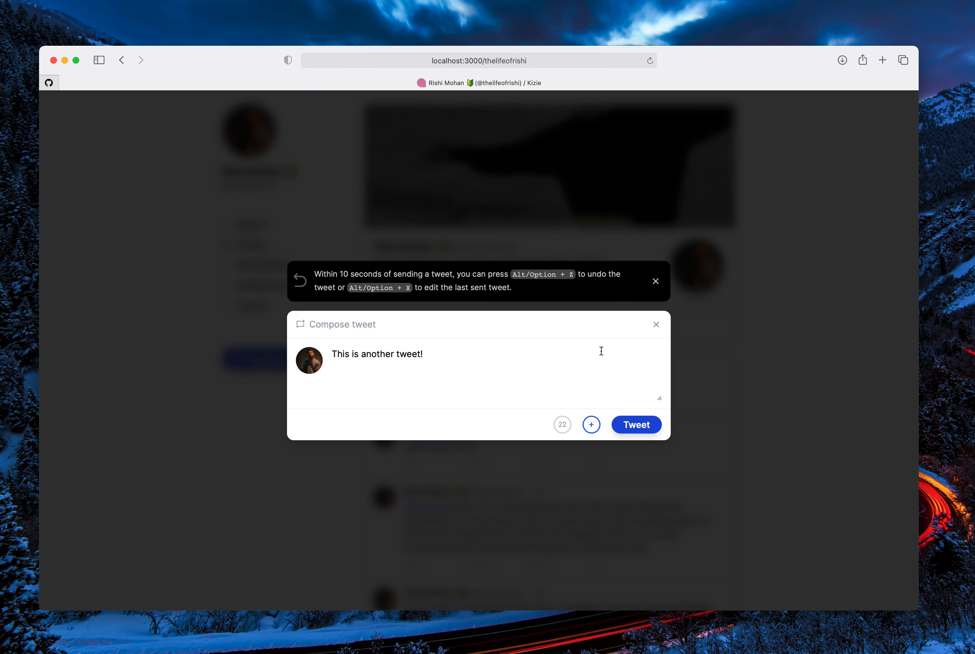
pyautogui.moveTo(597, 360)
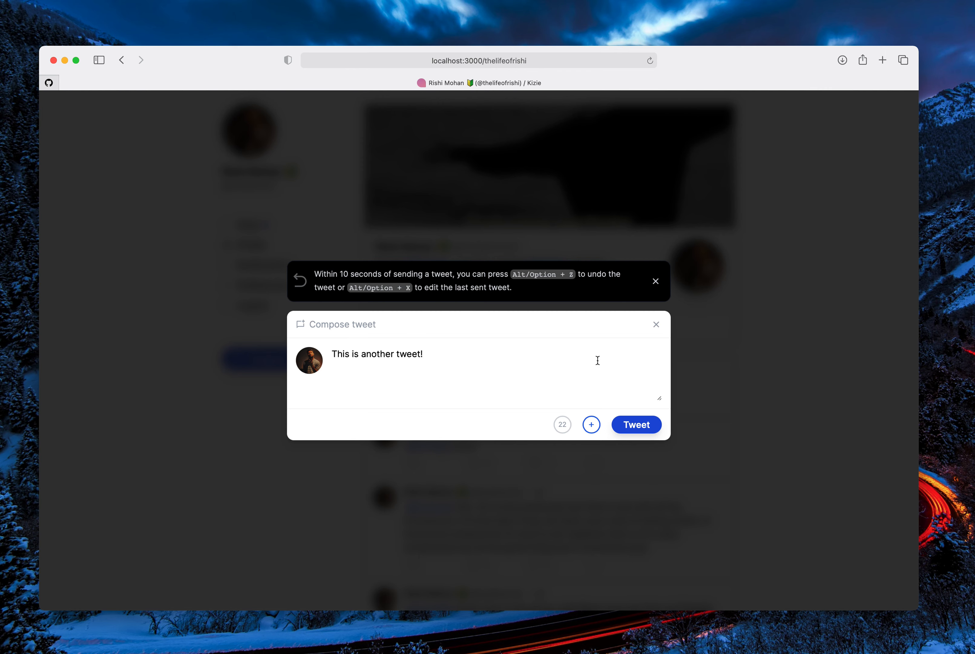
pyautogui.moveTo(343, 275)
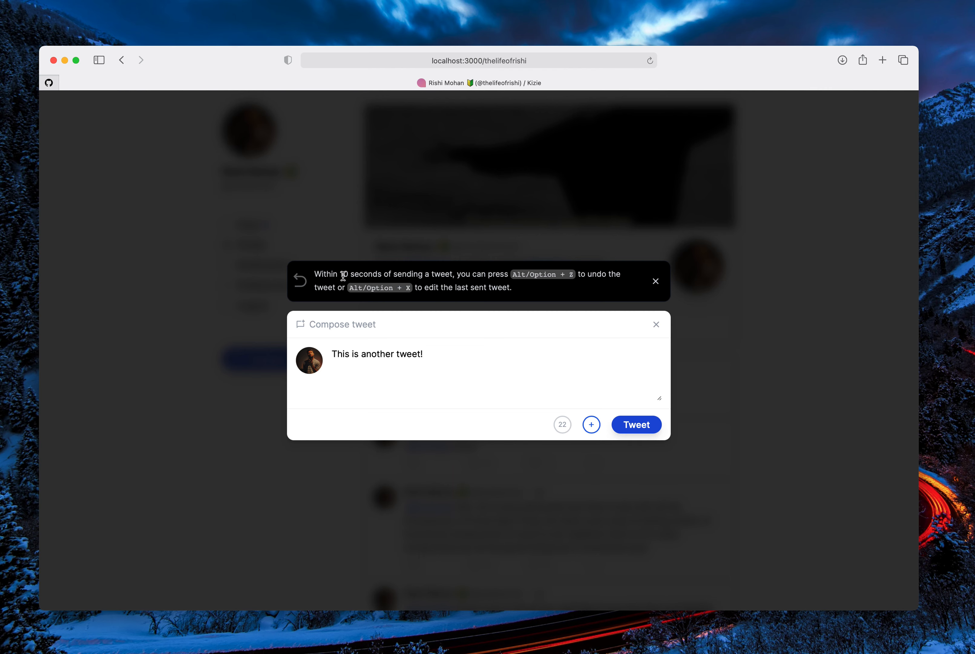
pyautogui.moveTo(455, 273)
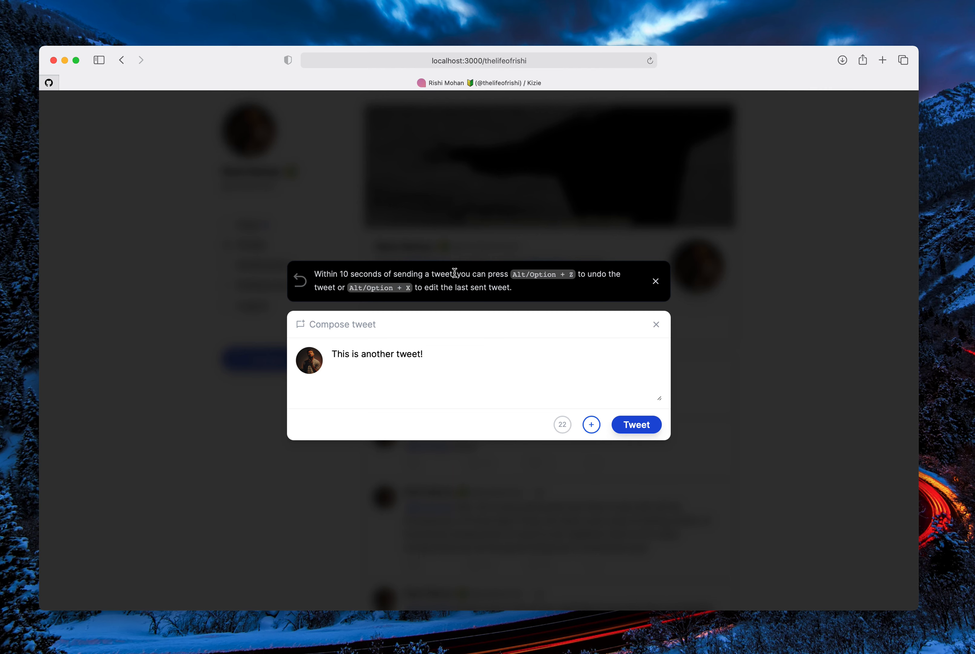
pyautogui.moveTo(539, 277)
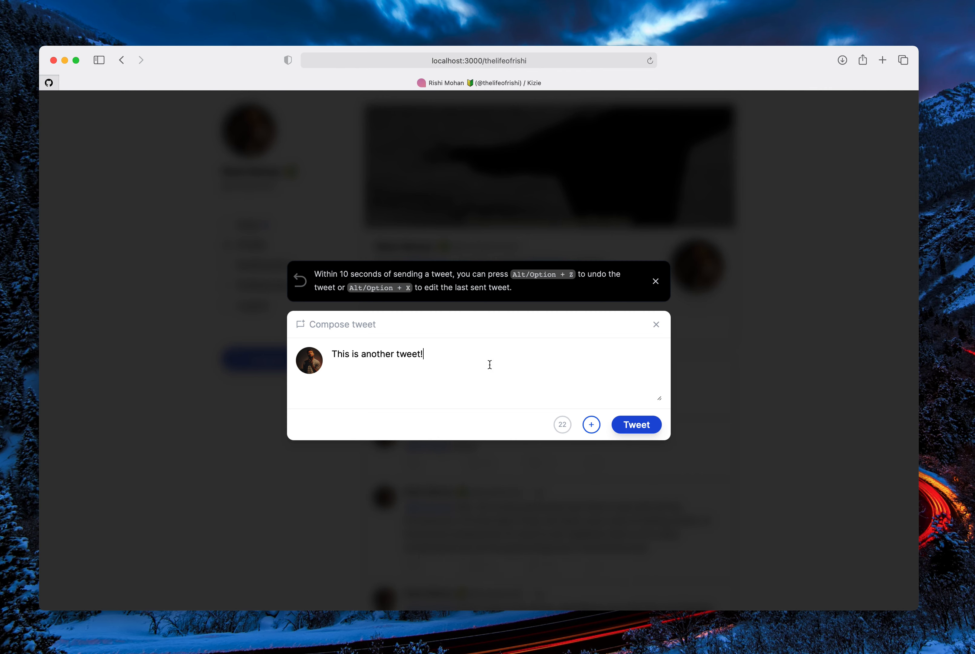
pyautogui.moveTo(344, 285)
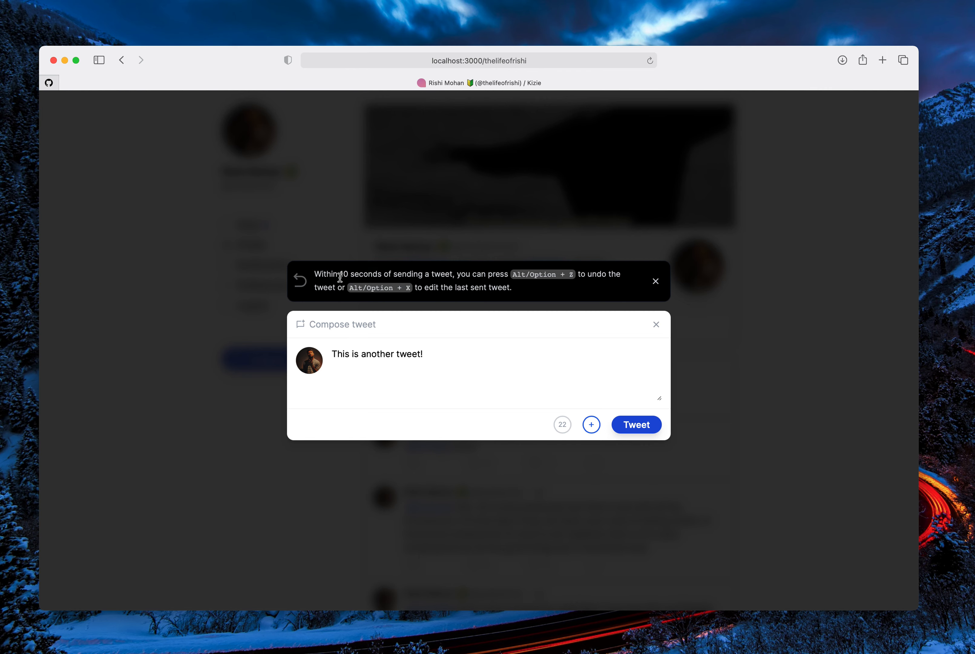
pyautogui.moveTo(381, 278)
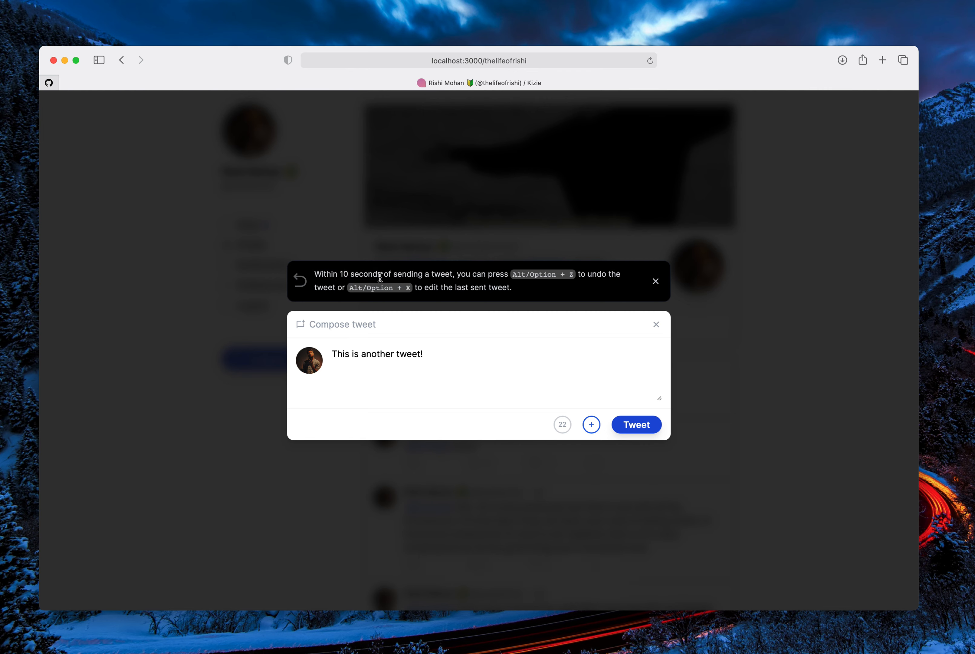
pyautogui.moveTo(529, 295)
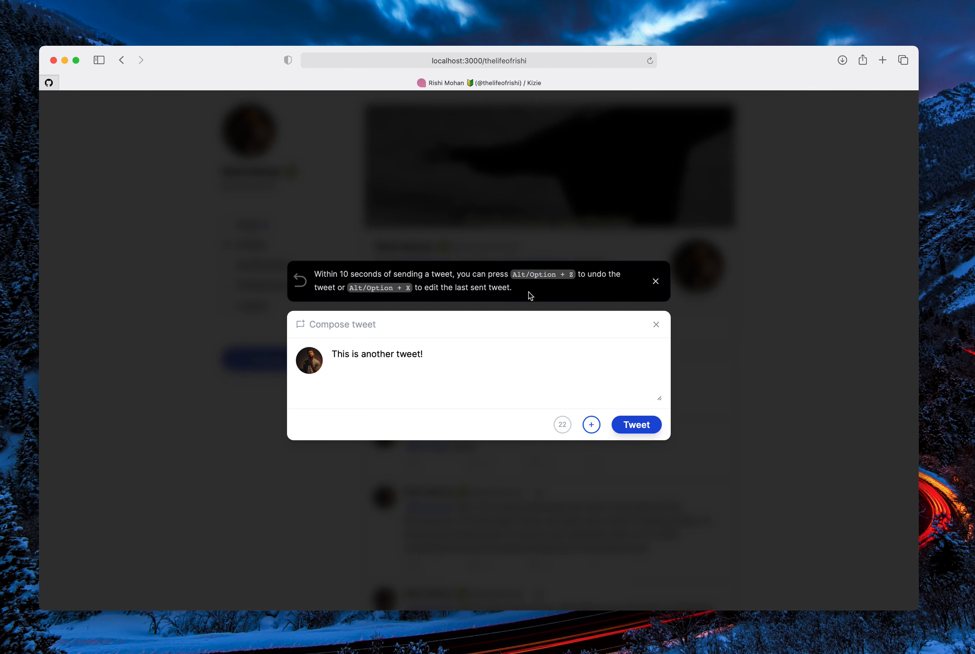
pyautogui.moveTo(536, 349)
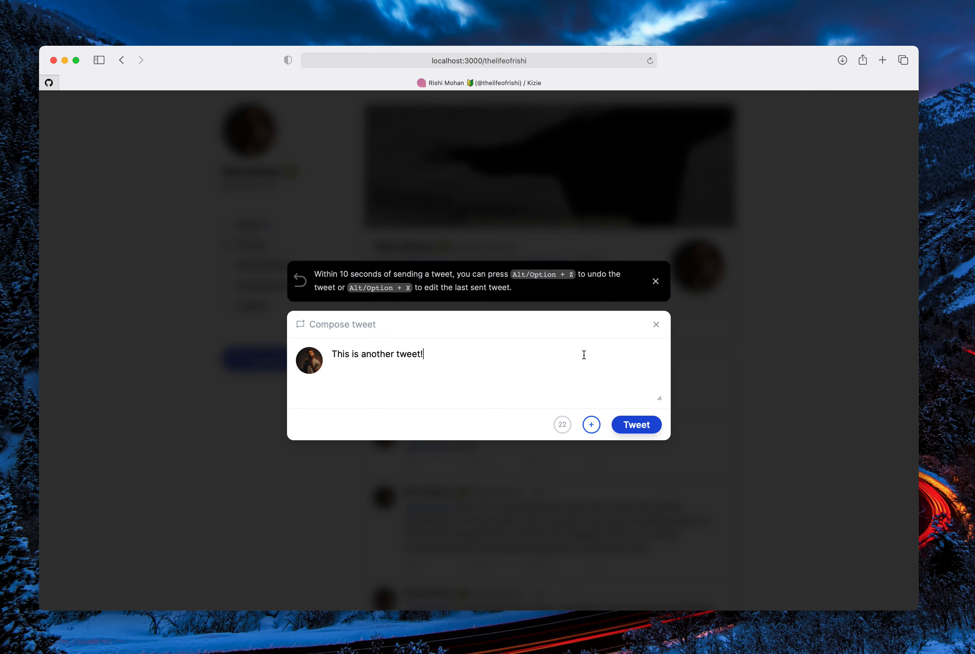
pyautogui.moveTo(737, 315)
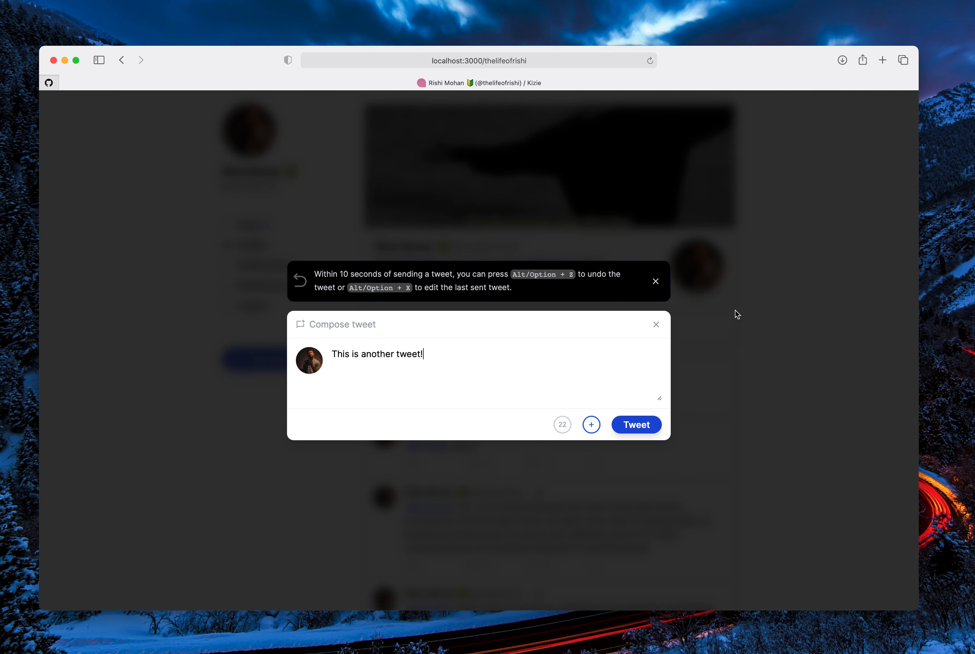
pyautogui.click(655, 324)
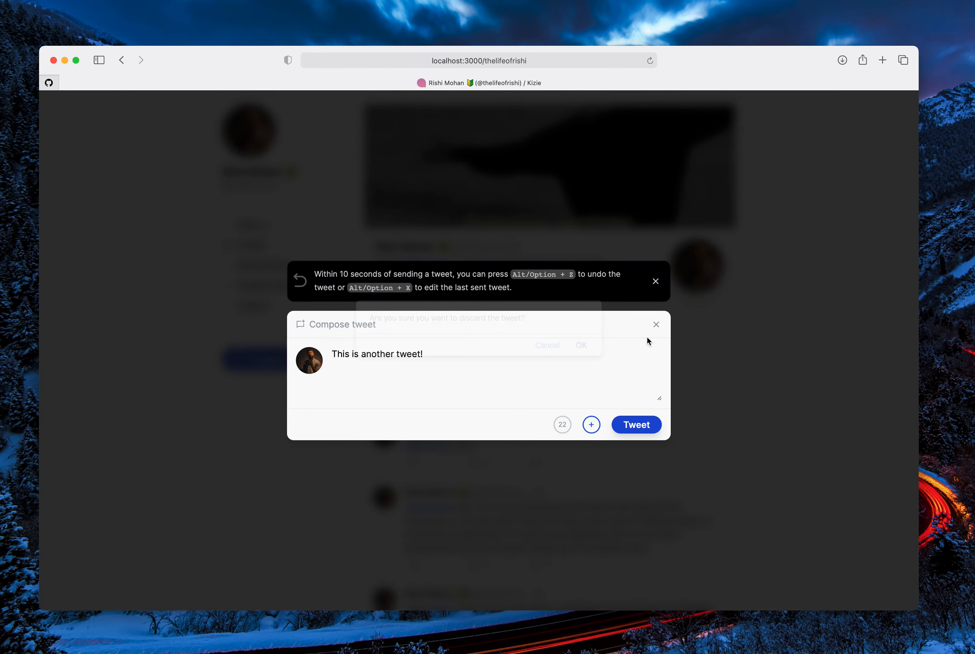
pyautogui.click(547, 344)
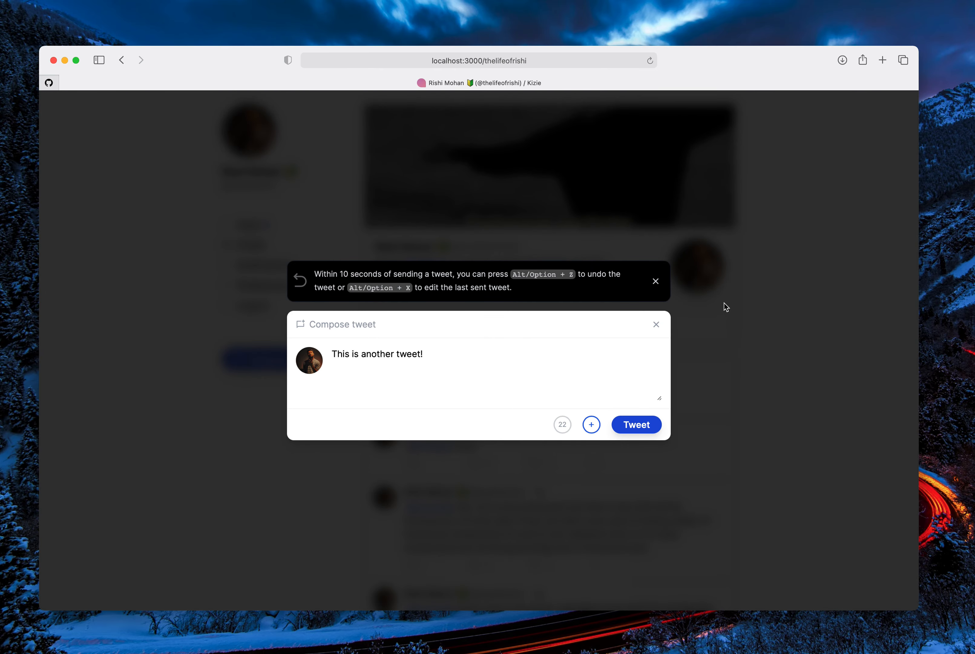